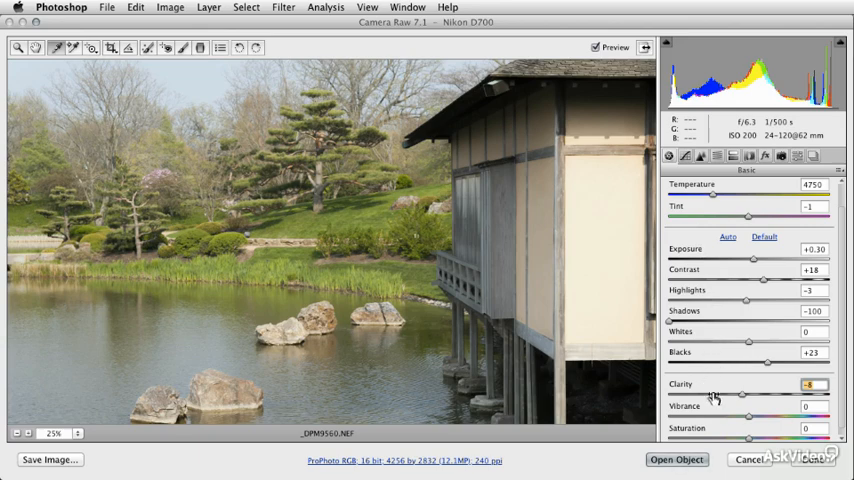
{"action": "mouse_move", "coordinate": [718, 428]}
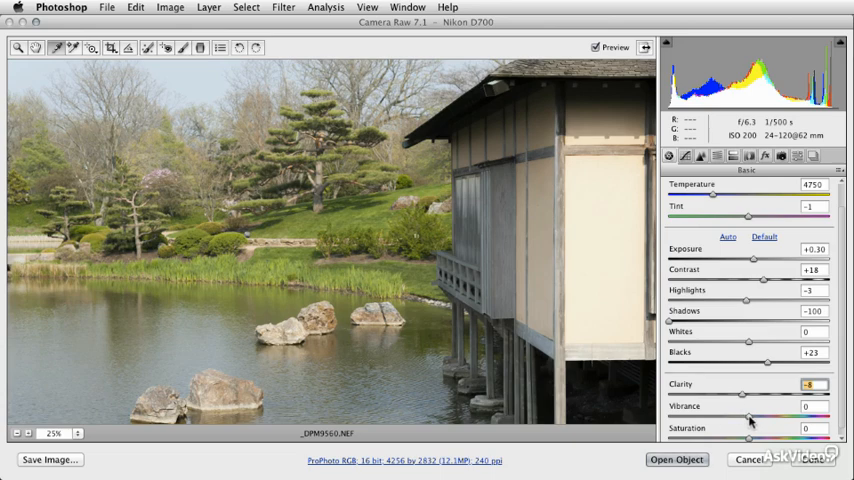
Push the Vibrance slider far right to make the sky and greenery much more vivid
{"action": "left_click_drag", "start_coordinate": [752, 416], "coordinate": [800, 416]}
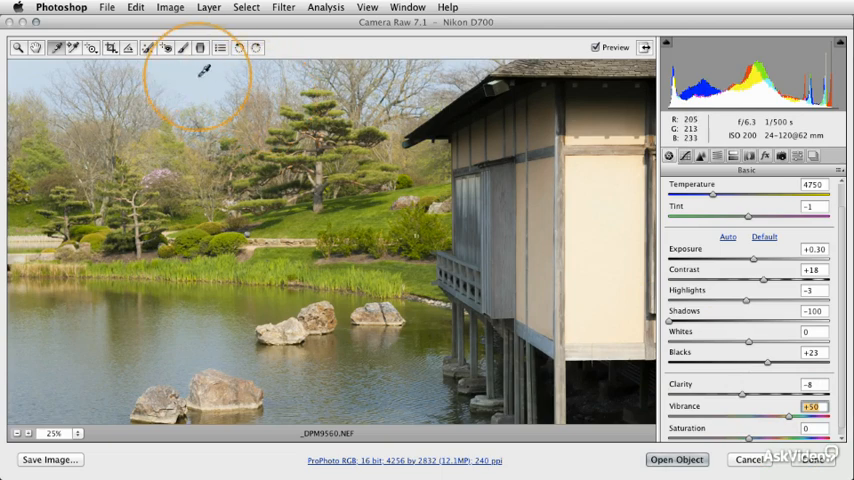
{"action": "mouse_move", "coordinate": [210, 256]}
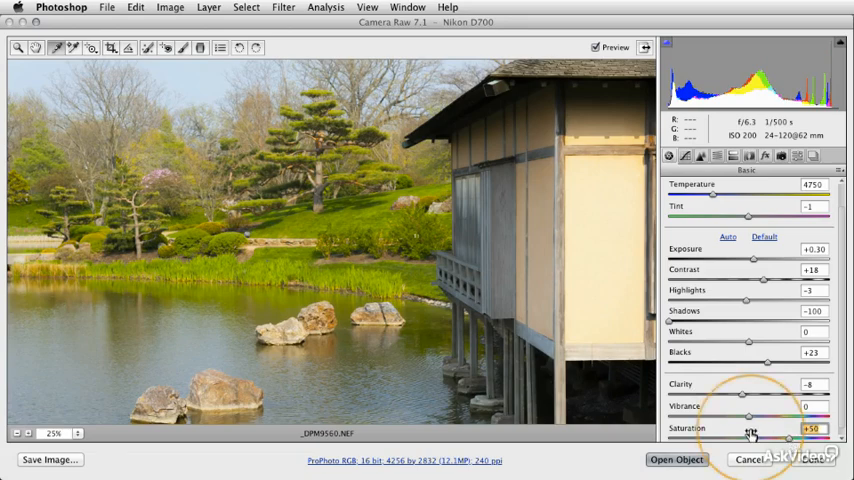
{"action": "mouse_move", "coordinate": [628, 304]}
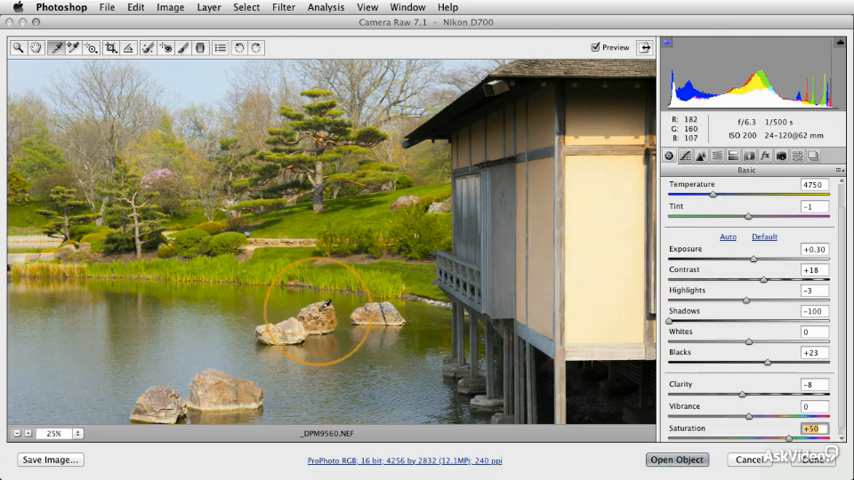
Raise Saturation strongly until the pond photo's colours look heavily oversaturated
{"action": "left_click_drag", "start_coordinate": [330, 320], "coordinate": [284, 264]}
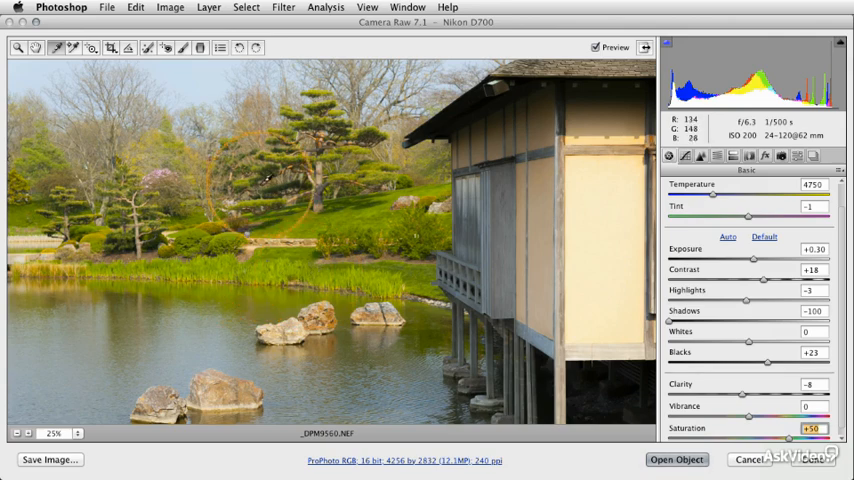
{"action": "mouse_move", "coordinate": [204, 76]}
{"action": "type", "text": "0"}
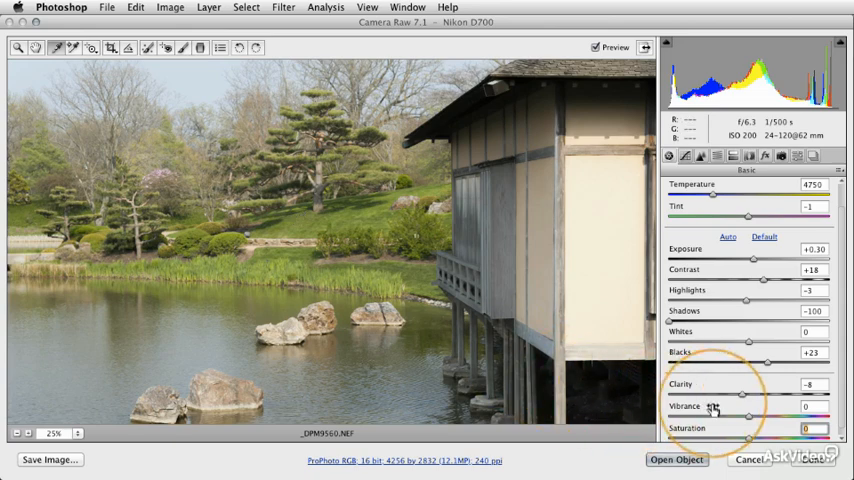
Set a moderate Vibrance boost and nudge Saturation slightly upward for a gentler colour lift
{"action": "left_click_drag", "start_coordinate": [748, 416], "coordinate": [764, 416]}
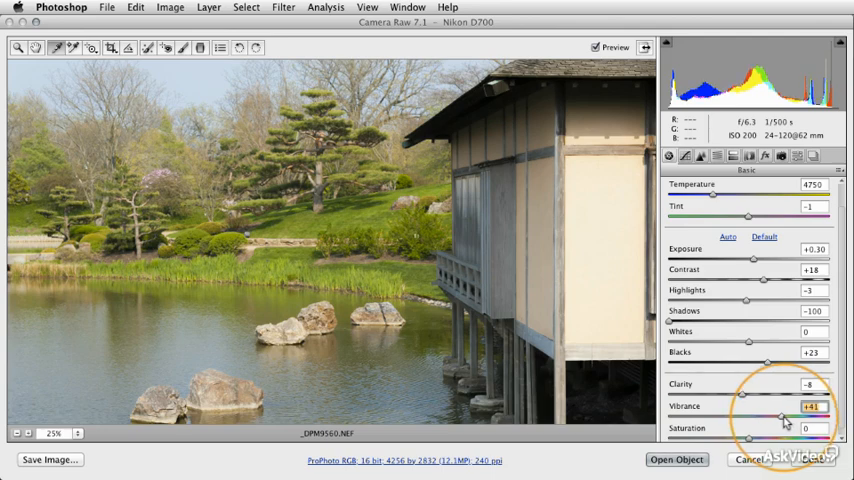
{"action": "mouse_move", "coordinate": [756, 444]}
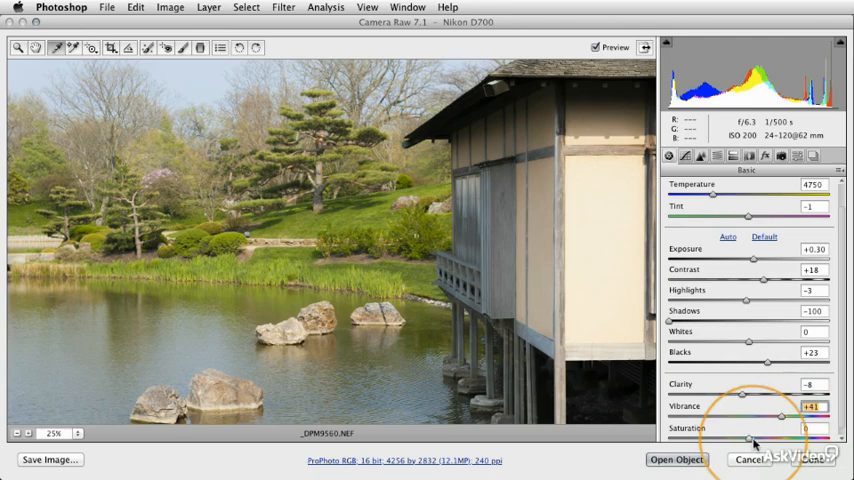
{"action": "left_click_drag", "start_coordinate": [750, 440], "coordinate": [764, 440]}
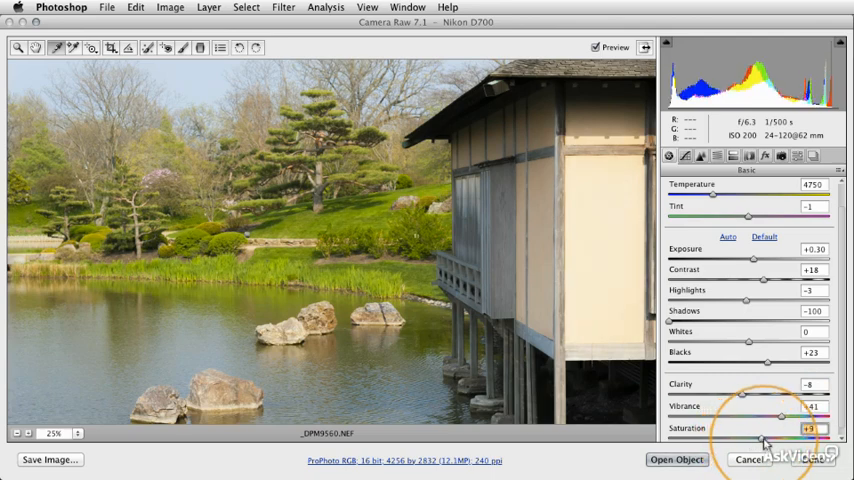